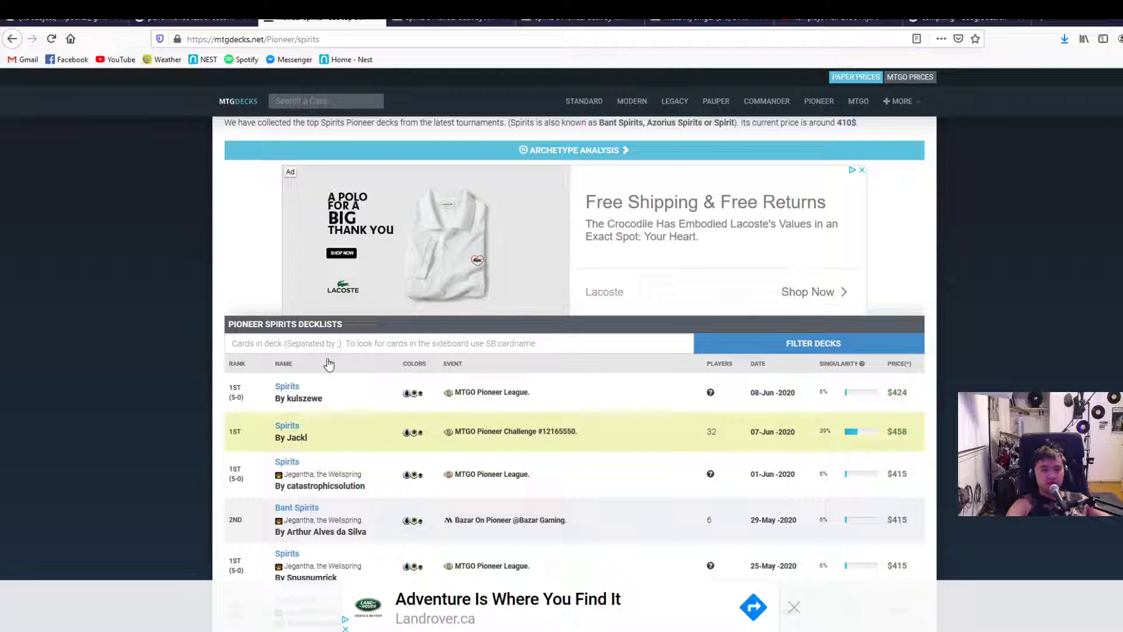
- Open ThatDirtyGinger's 5-0 Pioneer League decklist and preview its maindeck and sideboard cards
left_click(291, 431)
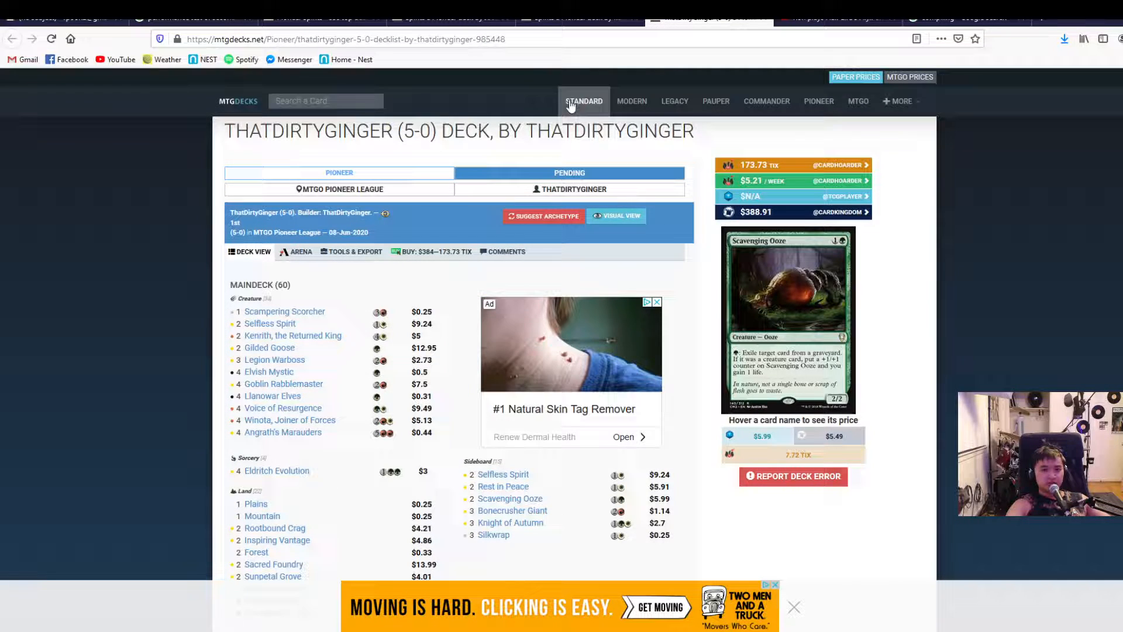
scroll("down", 3)
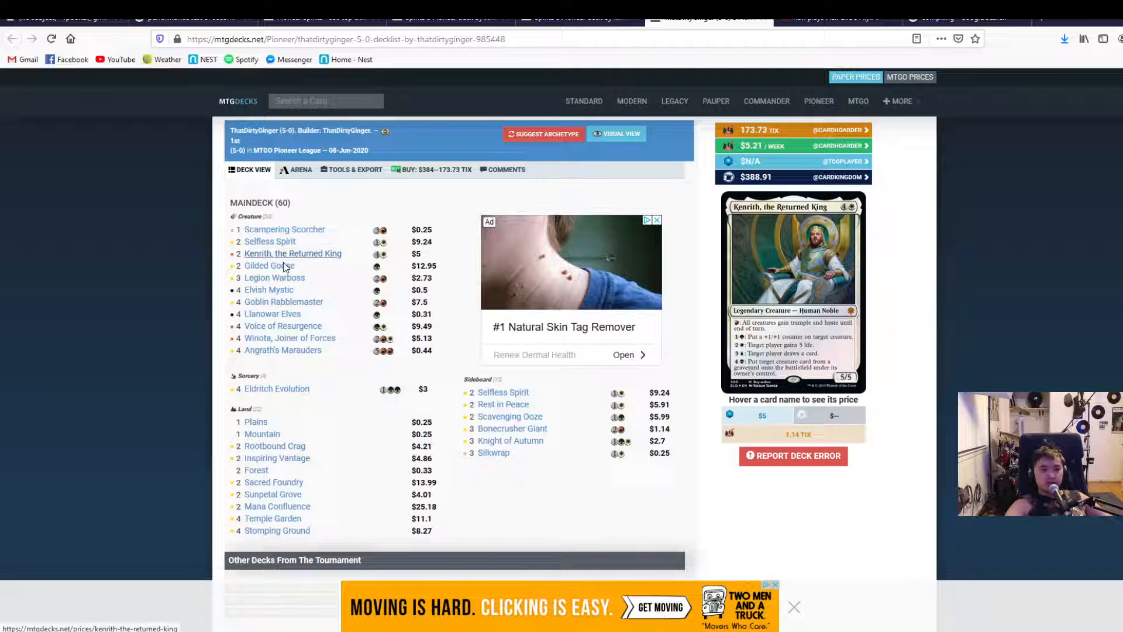
mouse_move(283, 302)
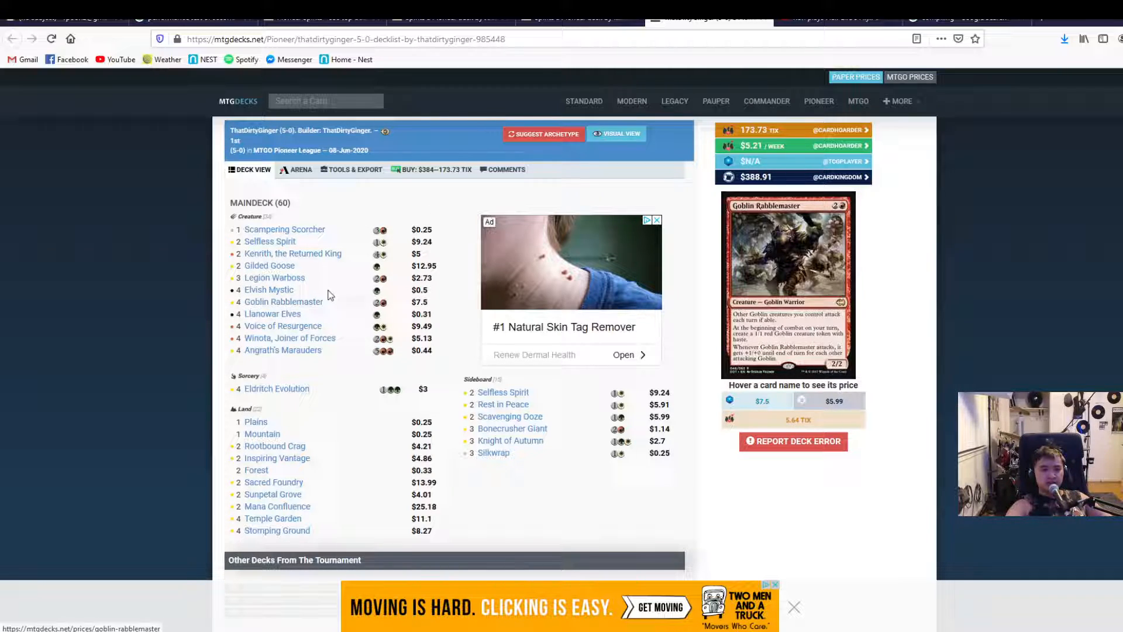
scroll("down", 3)
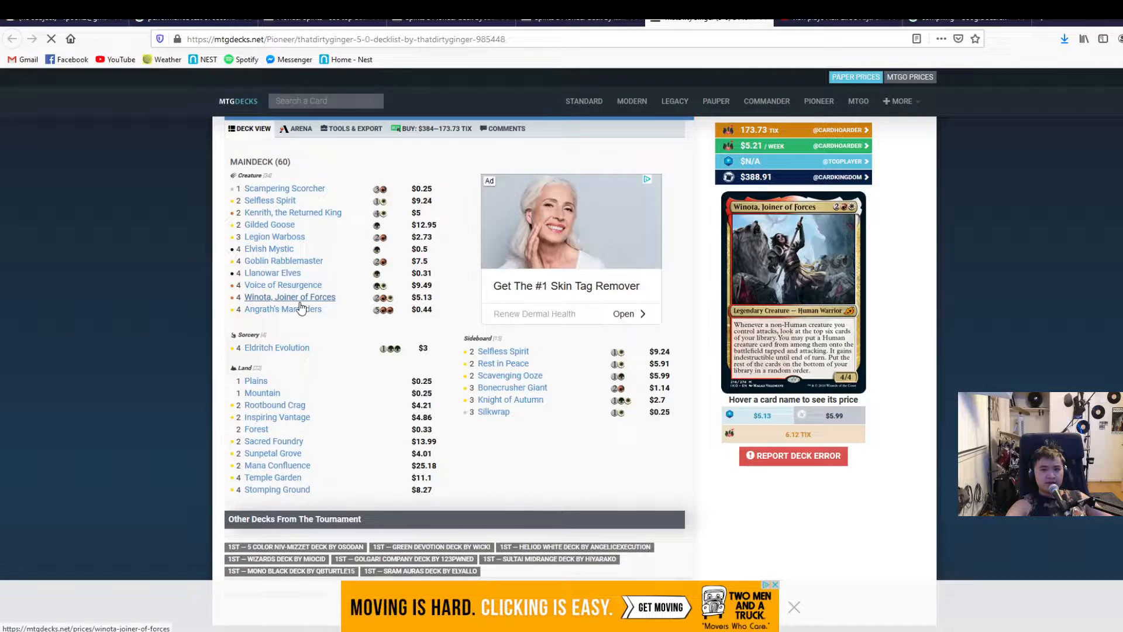
mouse_move(277, 347)
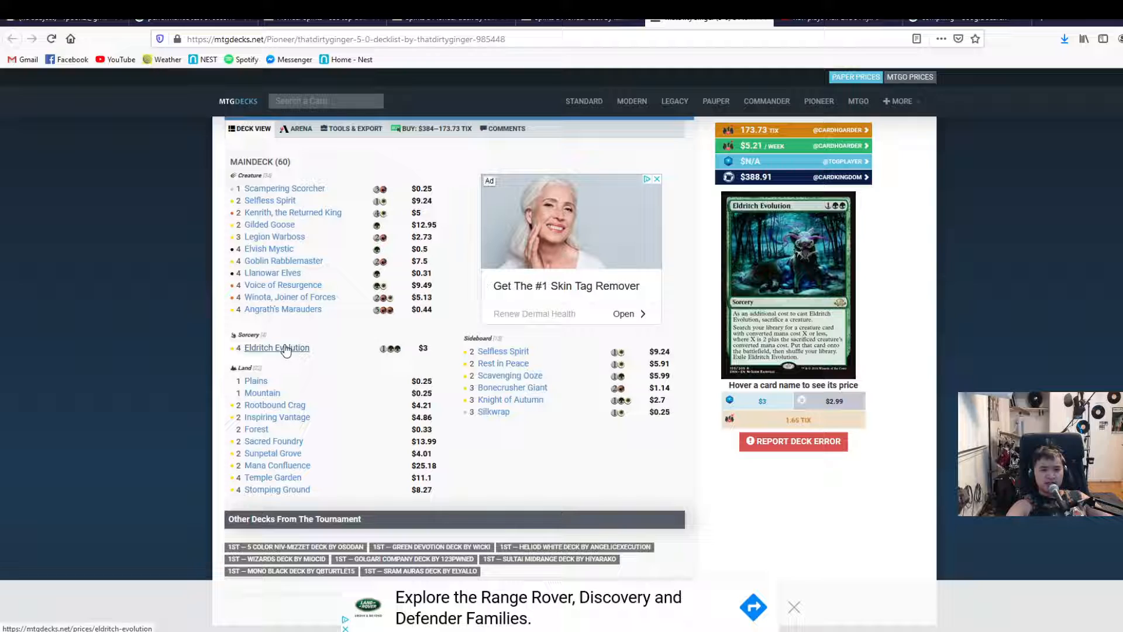
mouse_move(269, 201)
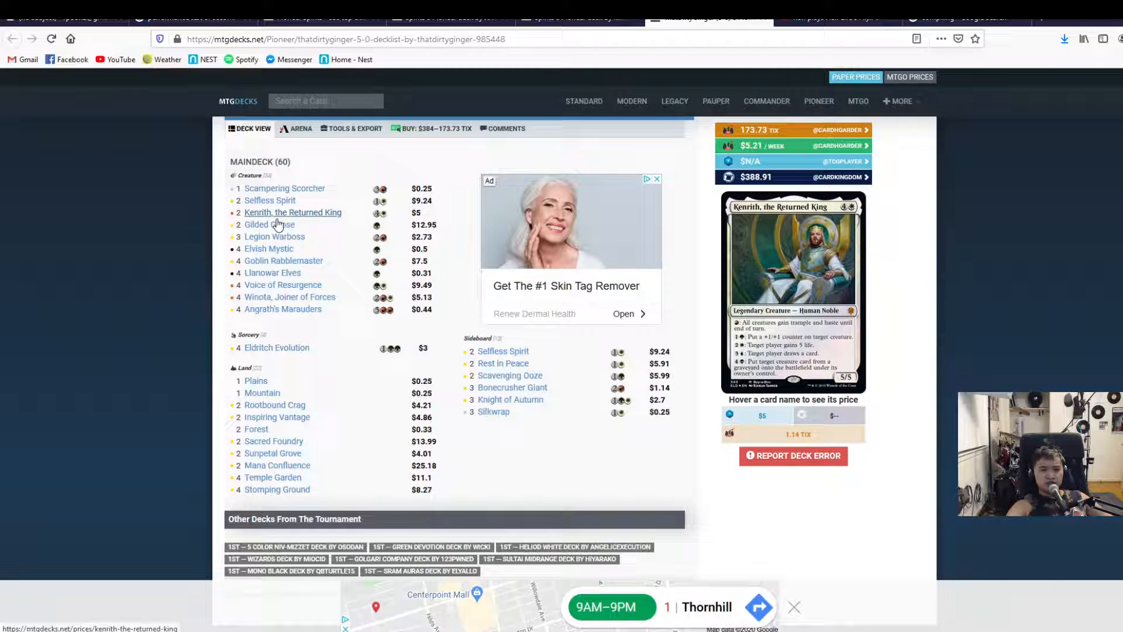
mouse_move(282, 284)
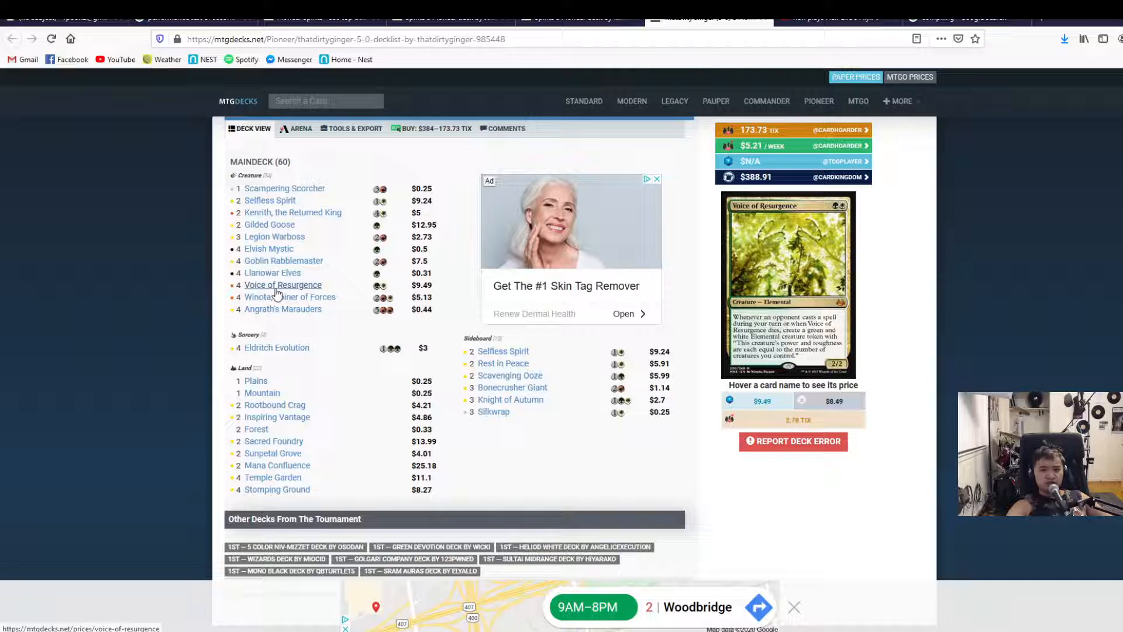
left_click(794, 607)
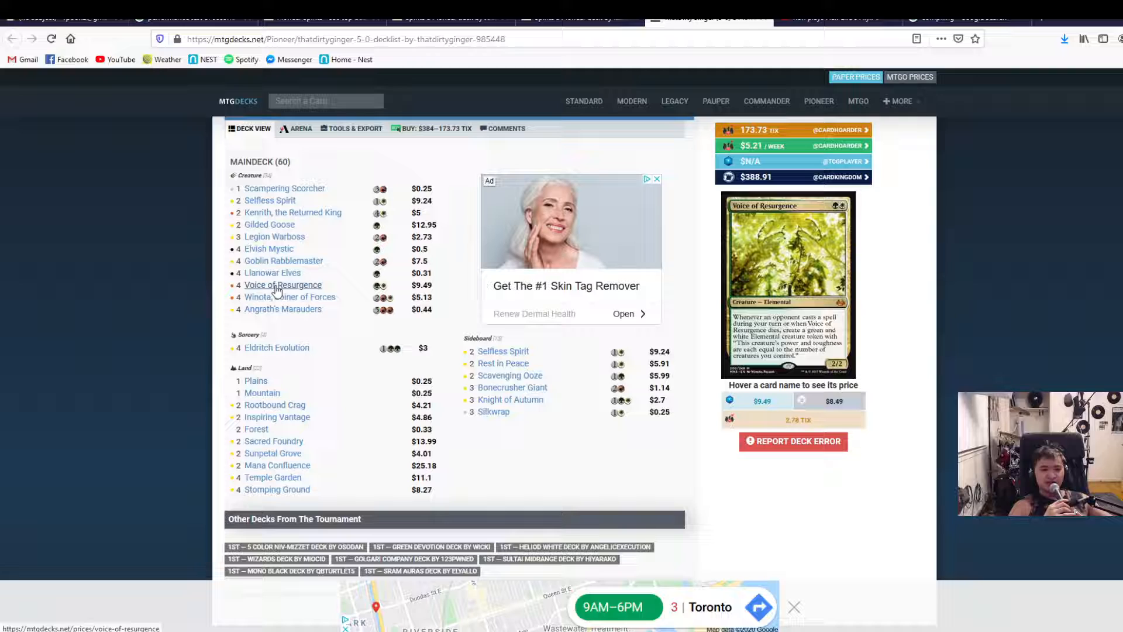
mouse_move(282, 309)
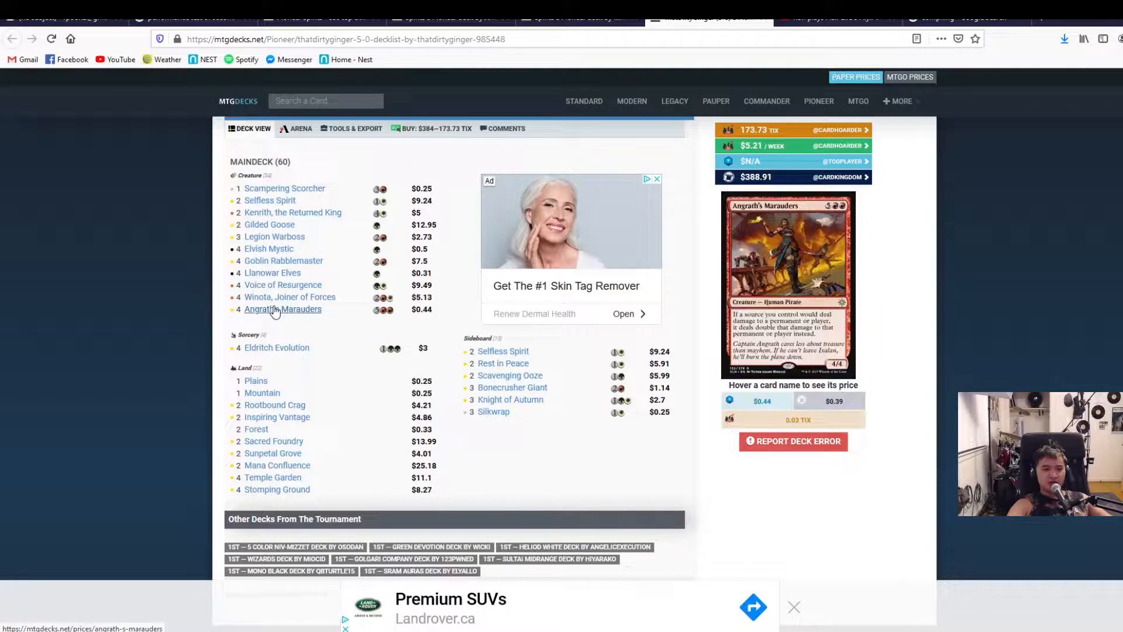
mouse_move(290, 297)
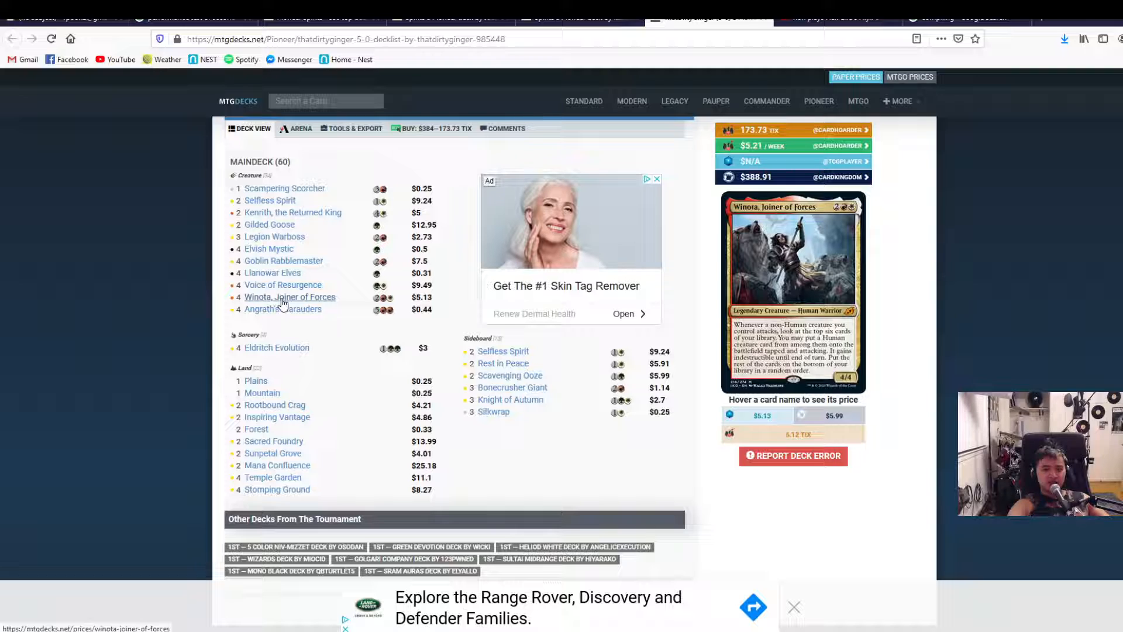
mouse_move(282, 285)
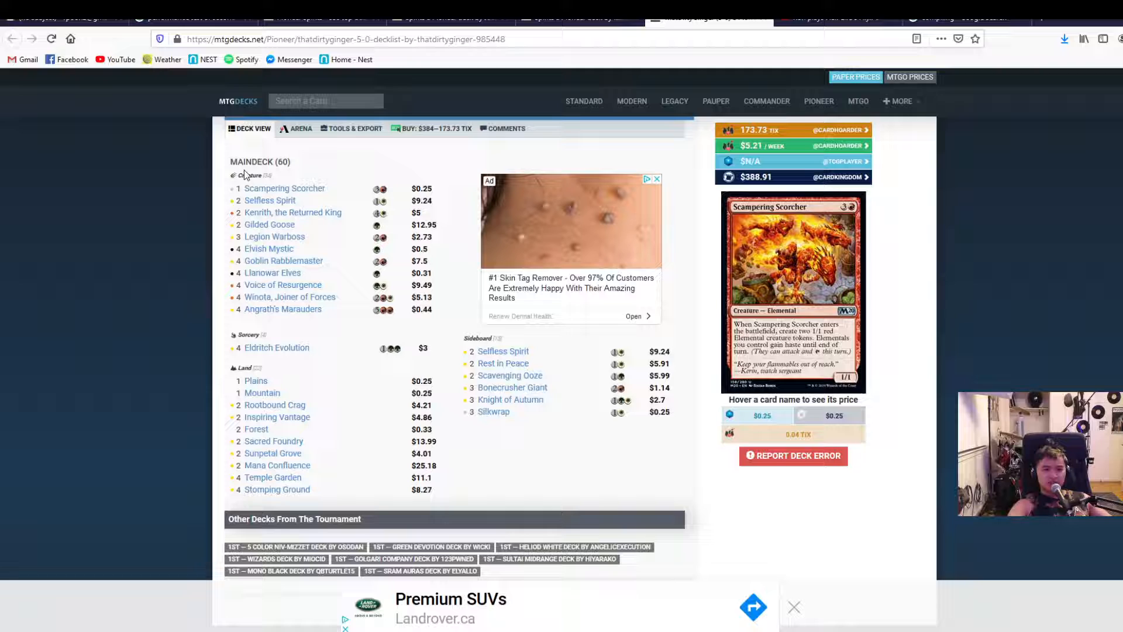
mouse_move(282, 285)
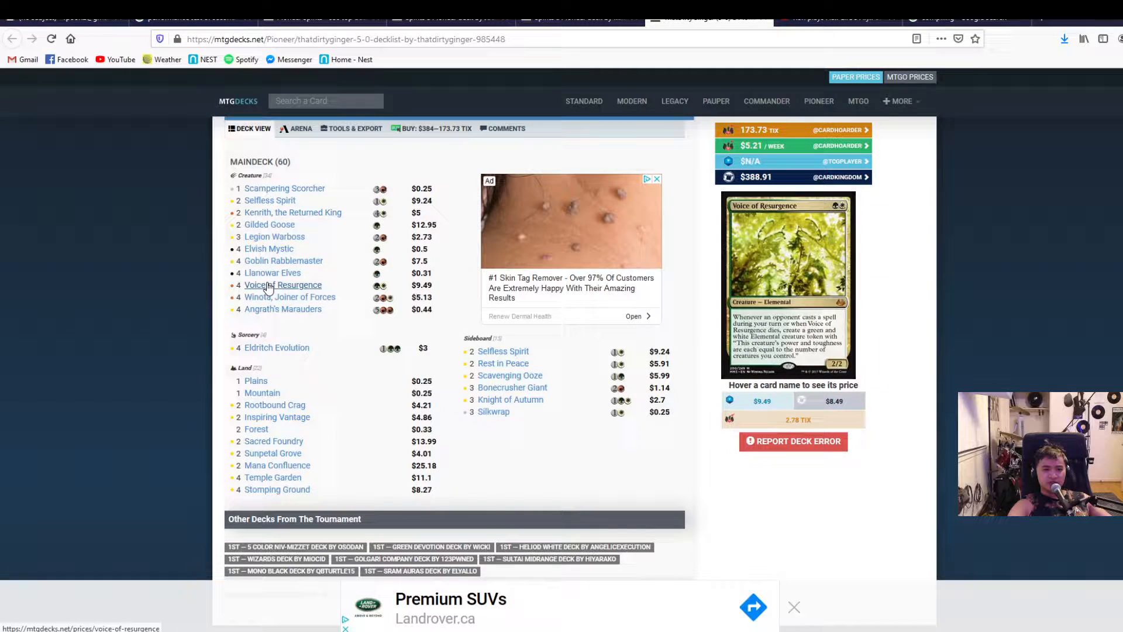
mouse_move(290, 297)
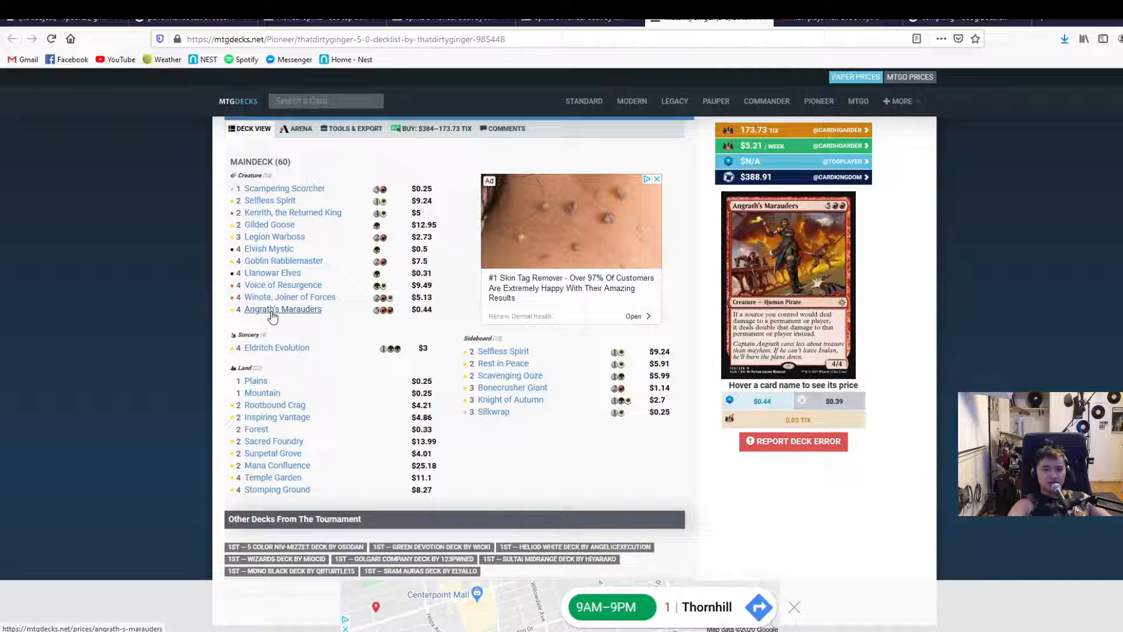
mouse_move(290, 296)
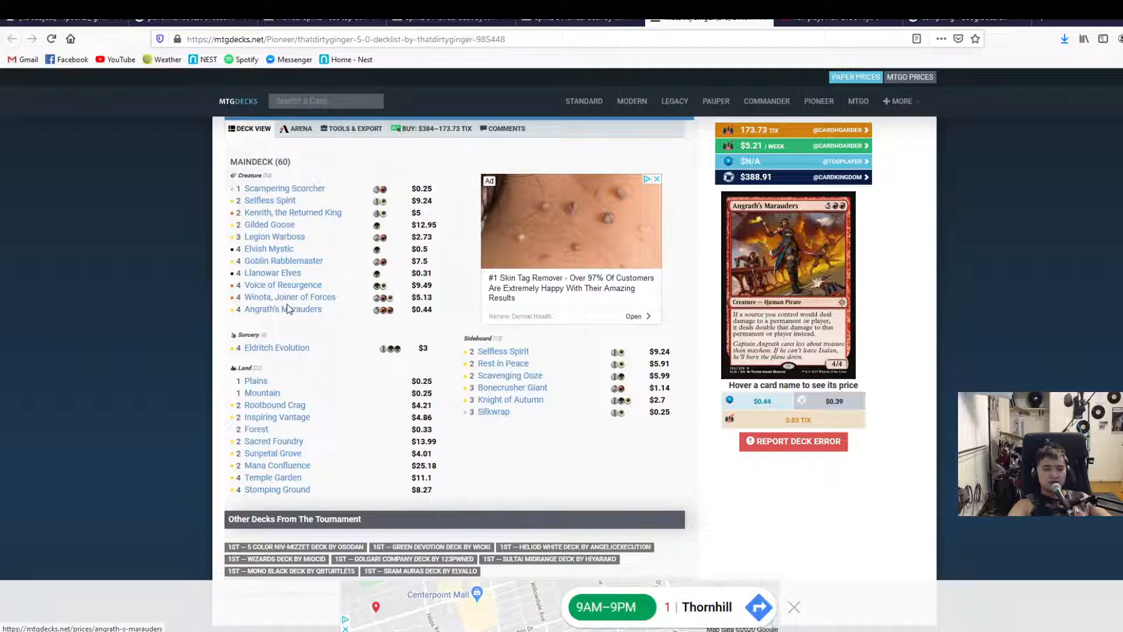
mouse_move(289, 297)
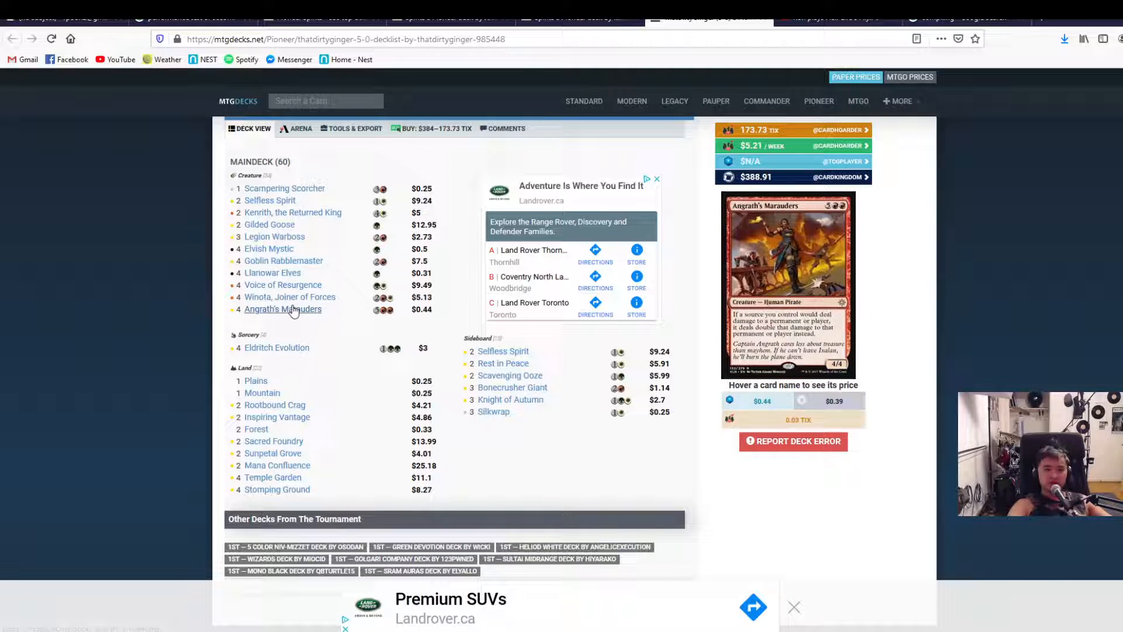
mouse_move(289, 297)
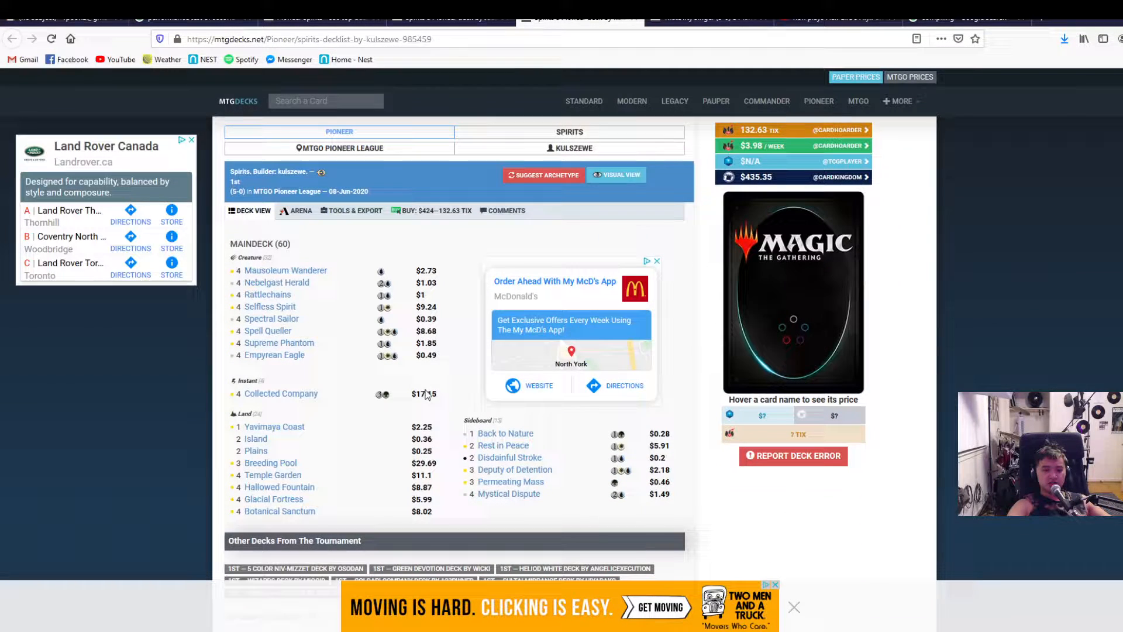
mouse_move(504, 433)
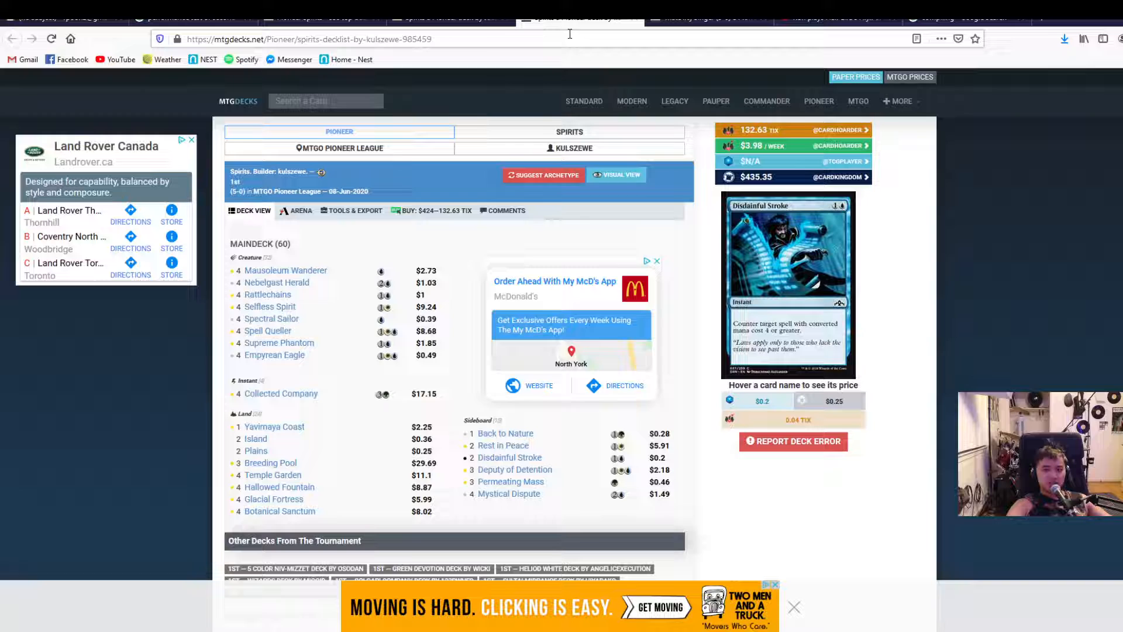
- Compare the Pioneer Challenge Spirits list, then open Tireless-Rocker's 5-0 Bant Spirits sideboard
left_click(451, 17)
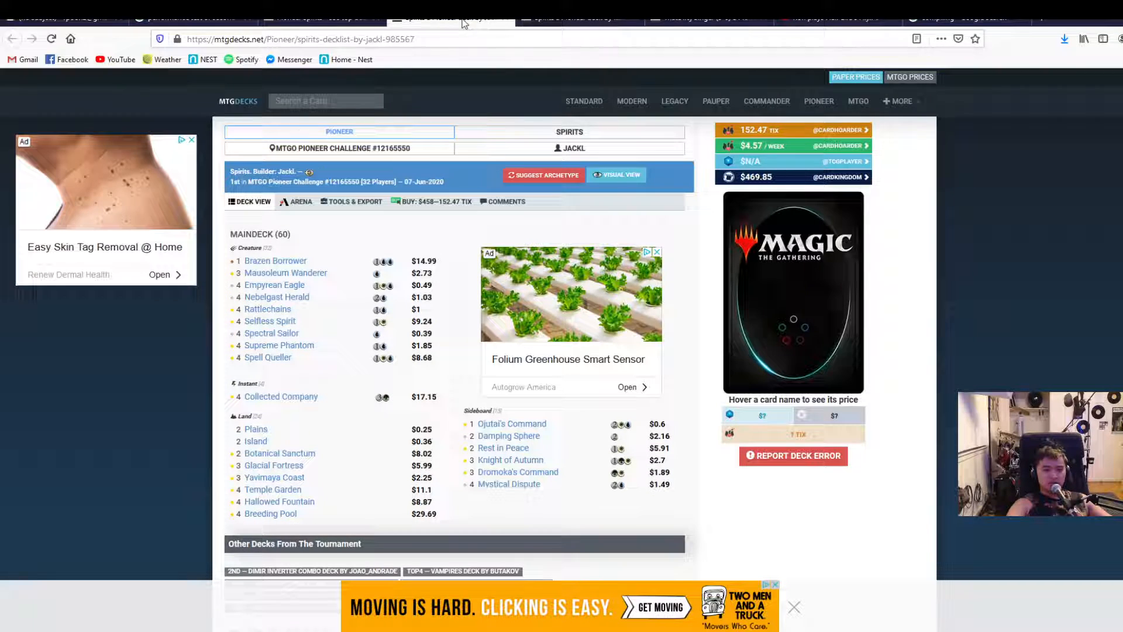
mouse_move(510, 424)
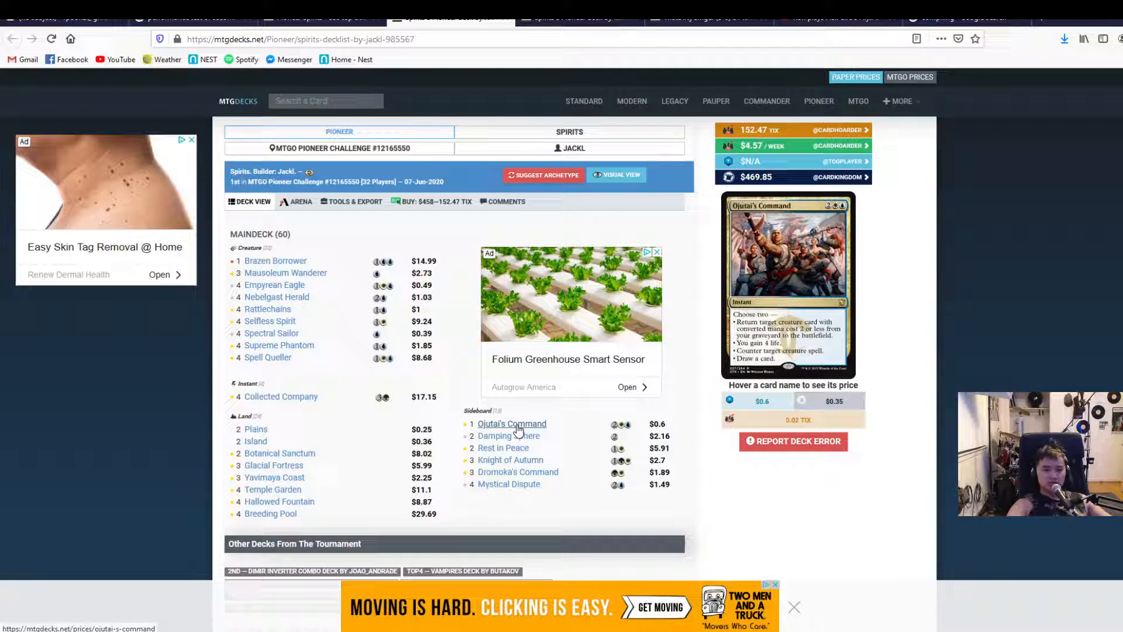
mouse_move(502, 448)
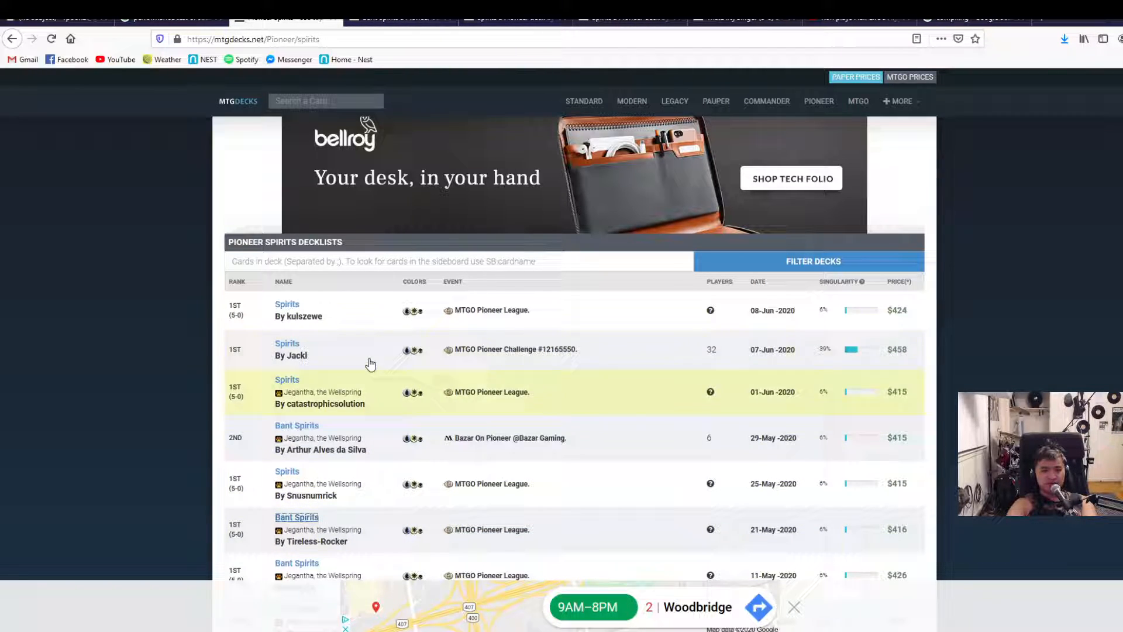
scroll("down", 3)
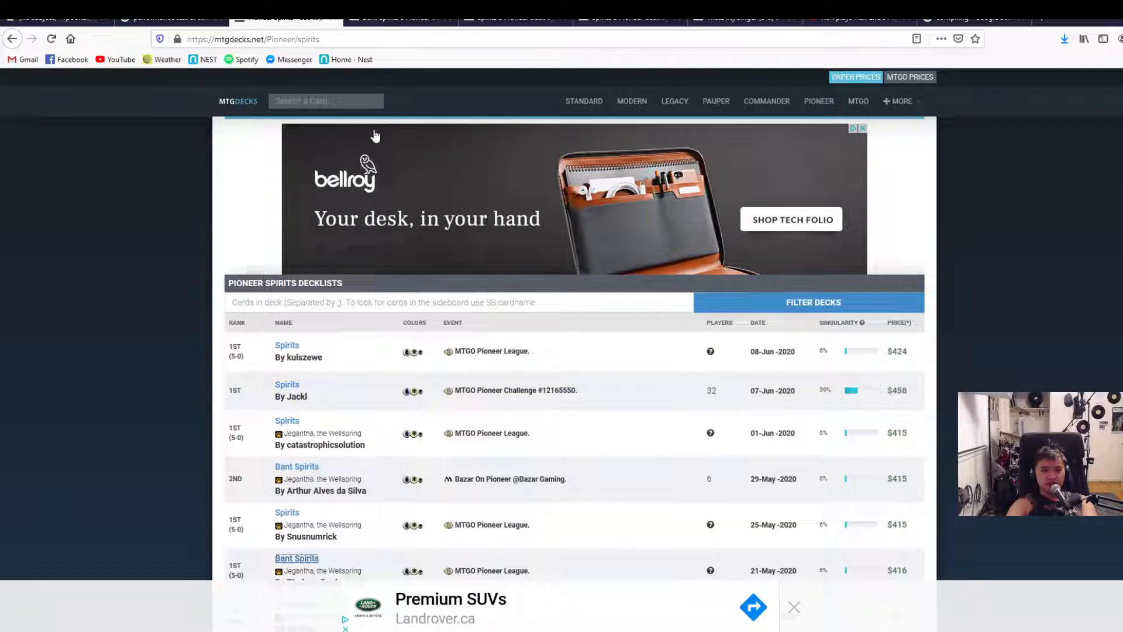
left_click(297, 558)
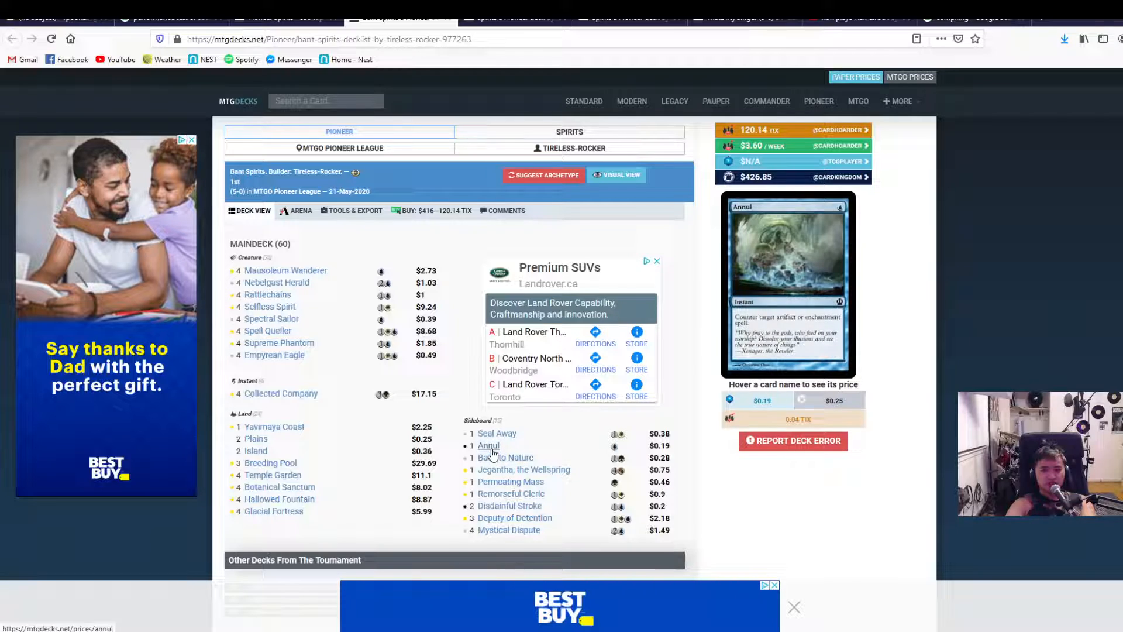
mouse_move(508, 529)
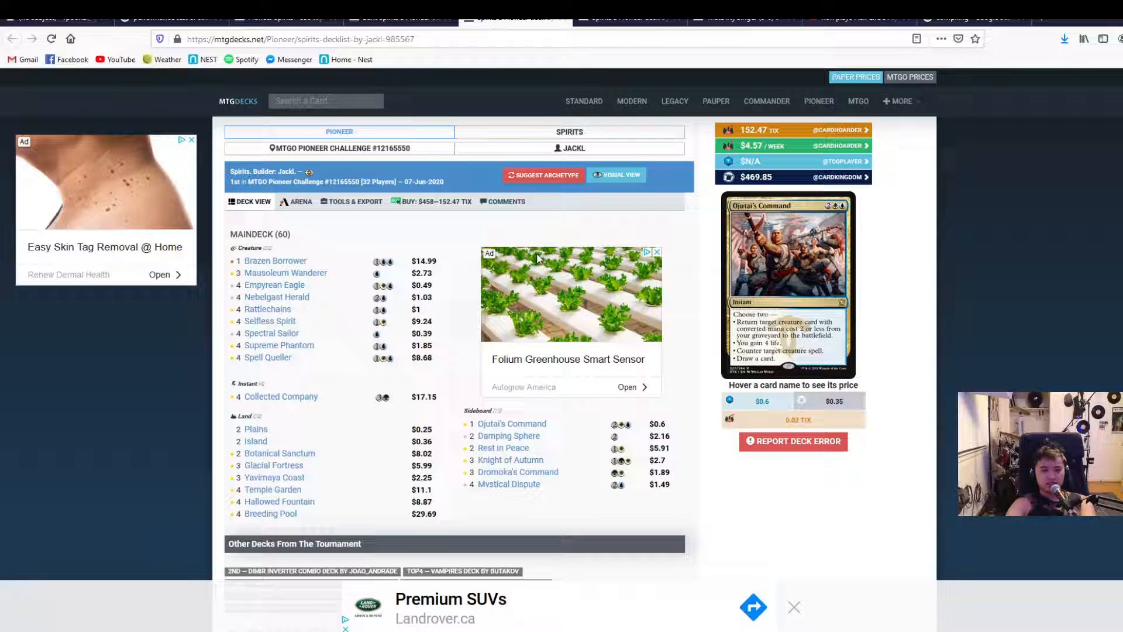
mouse_move(510, 423)
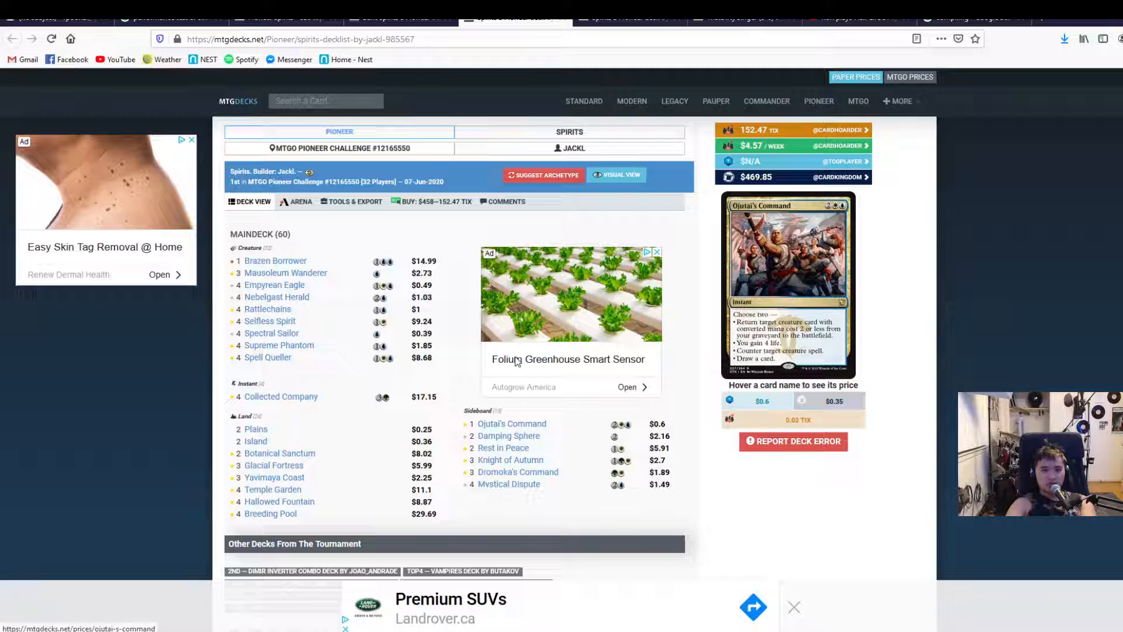
mouse_move(510, 424)
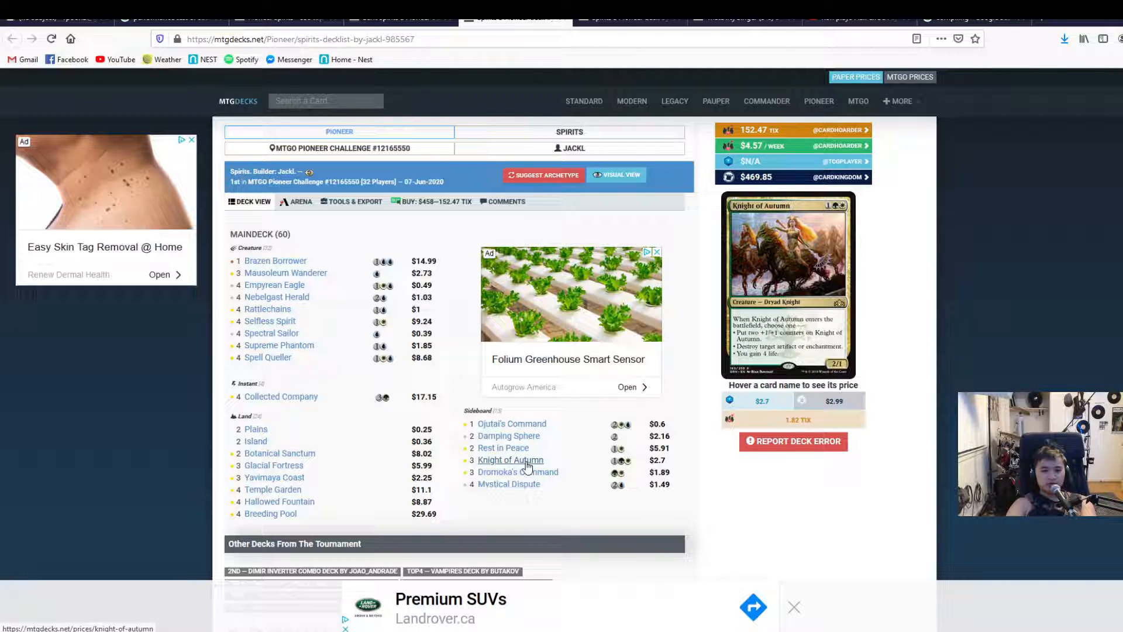
mouse_move(517, 471)
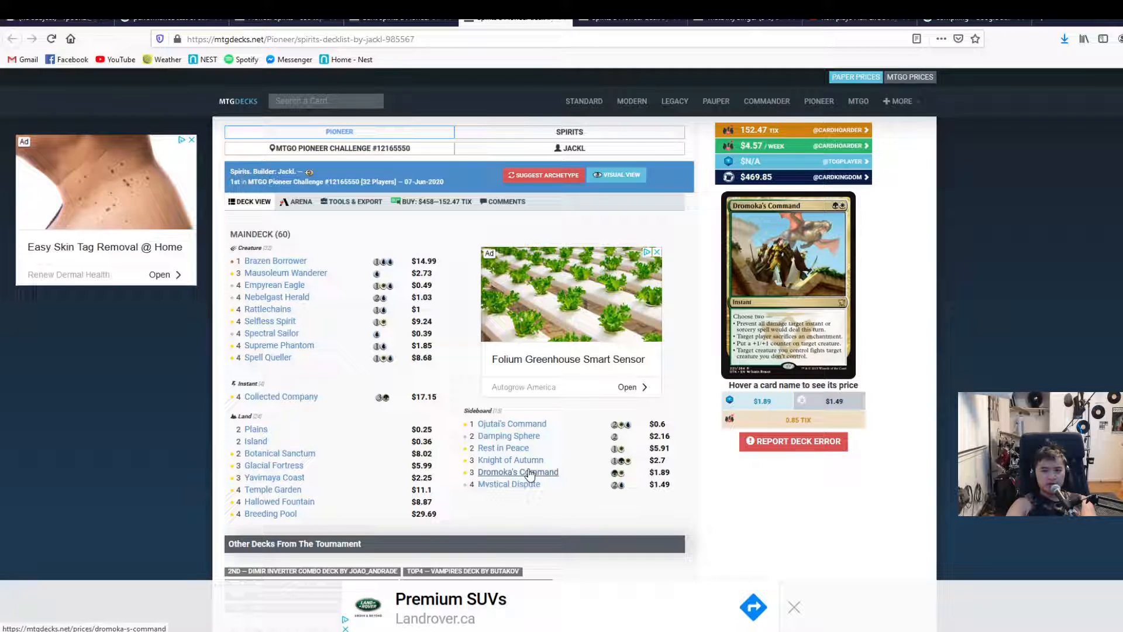
mouse_move(510, 459)
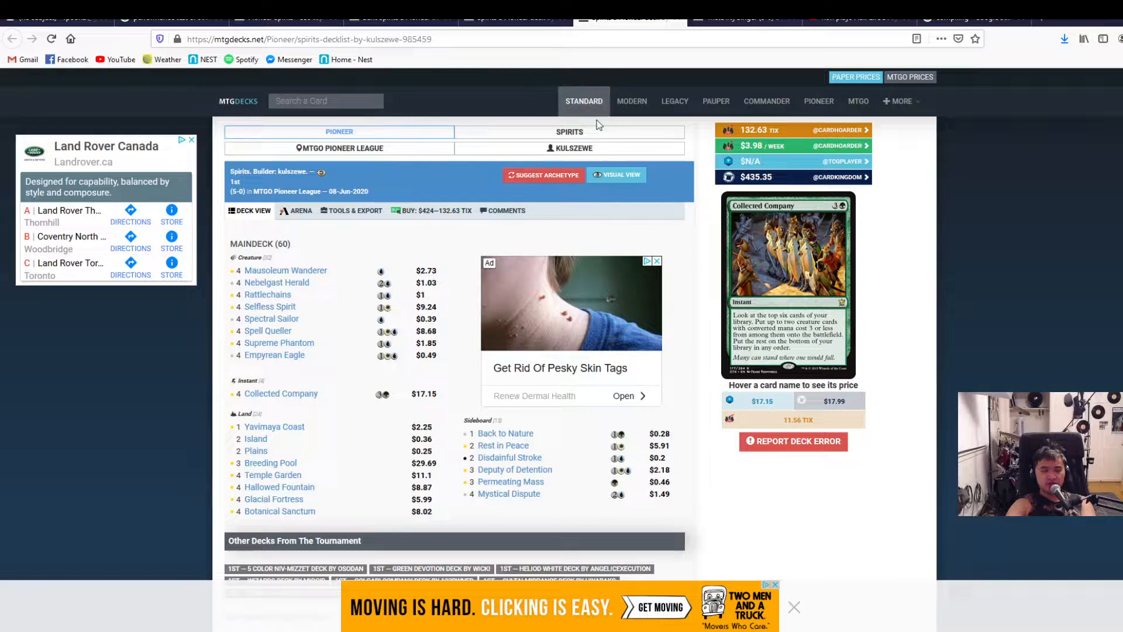
mouse_move(504, 444)
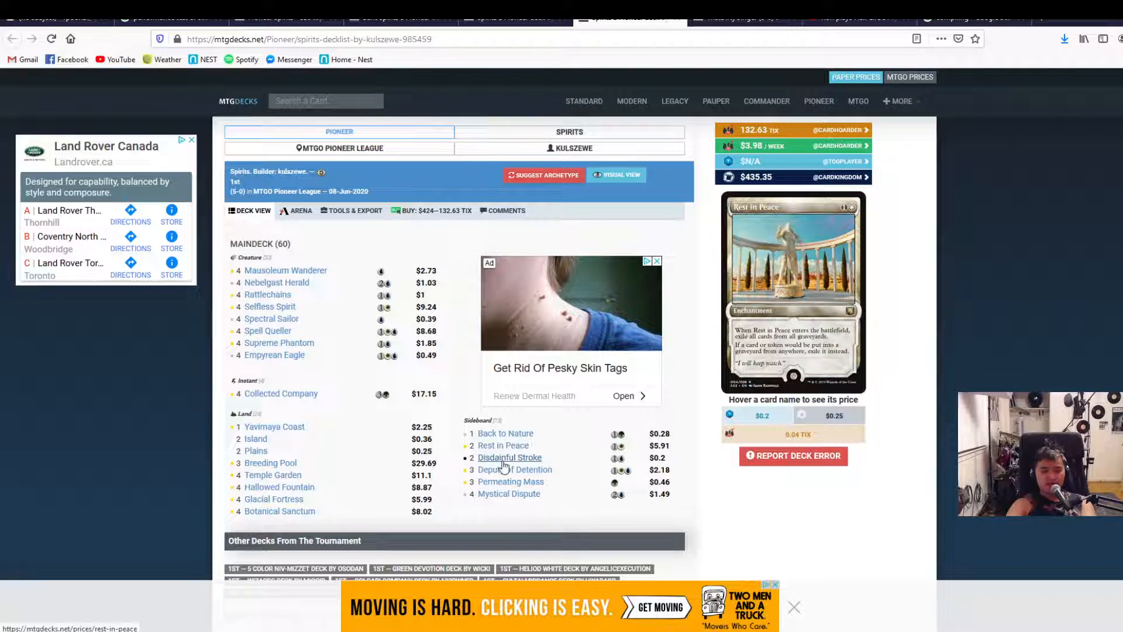
mouse_move(511, 482)
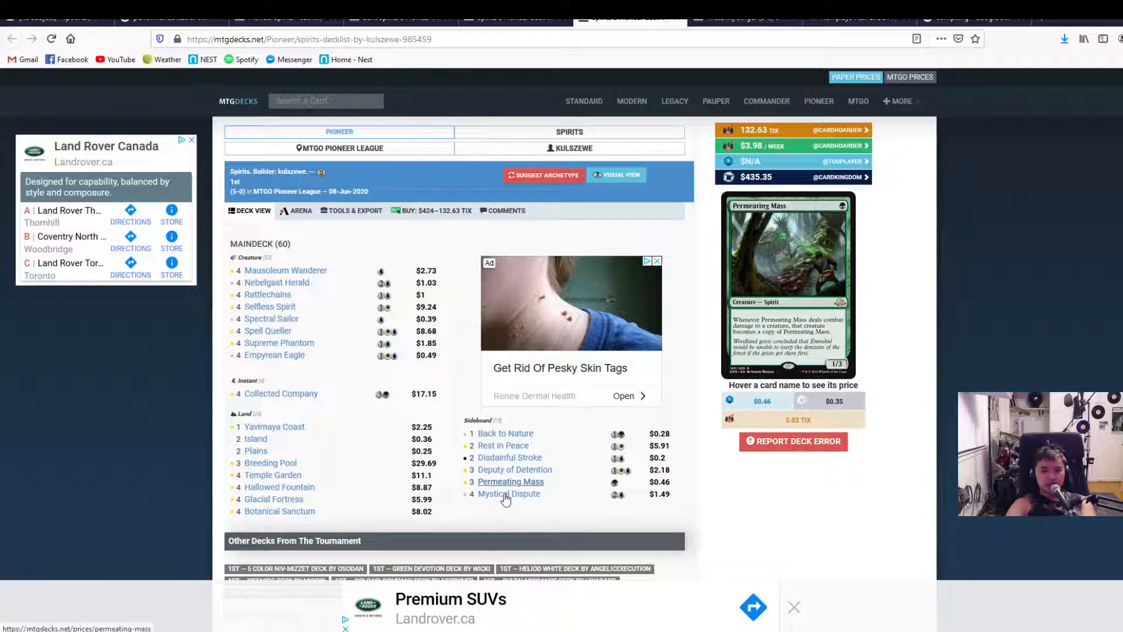
mouse_move(505, 433)
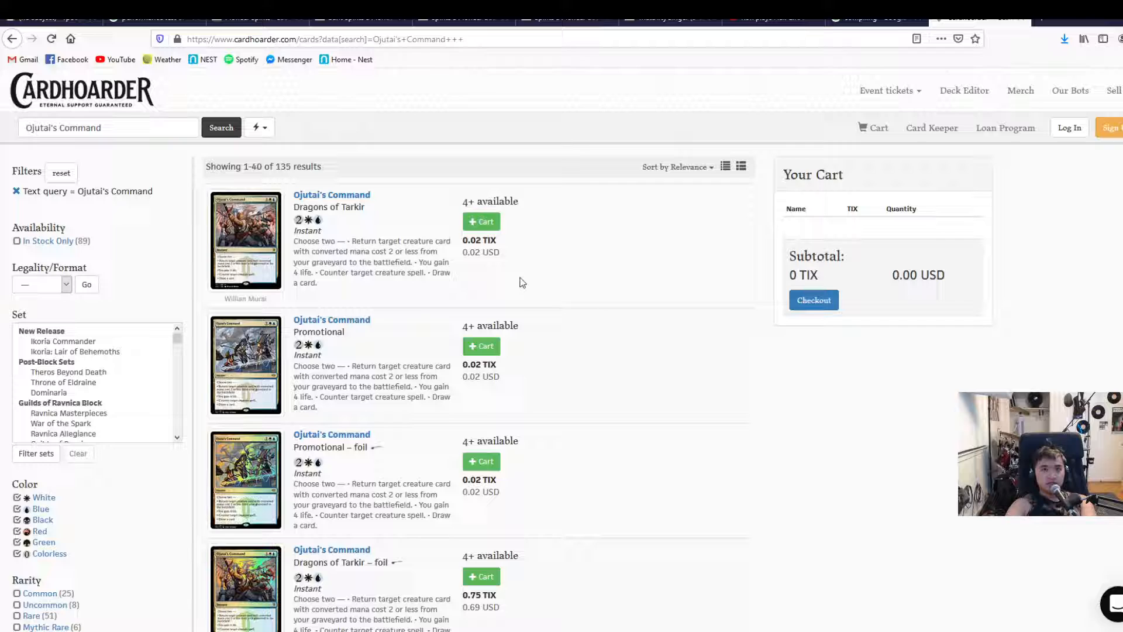
- Add the Dragons of Tarkir printing of Ojutai's Command to the cart
left_click(481, 221)
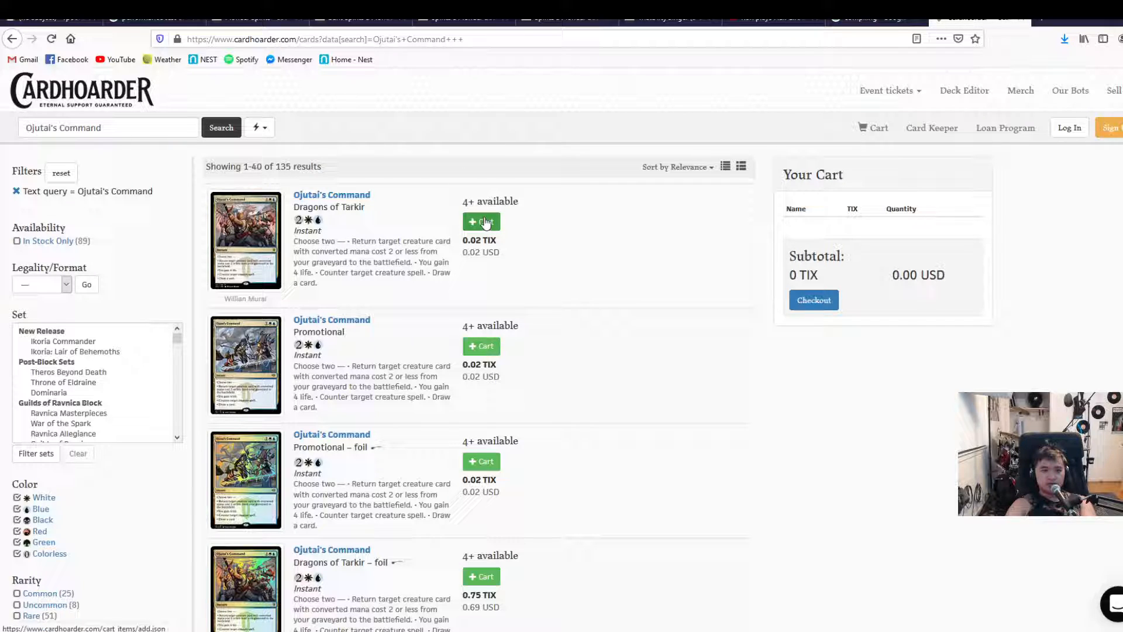
left_click(481, 221)
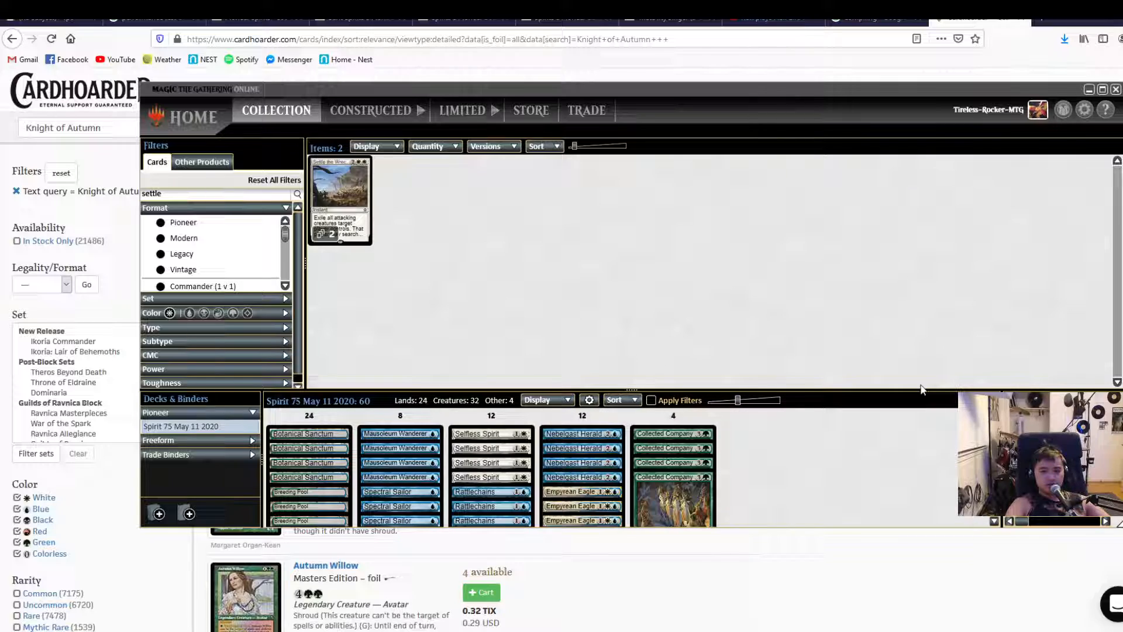
- Accept the Cardhoarder bot's trade for Knight of Autumn and Ojutai's Command
left_click(719, 400)
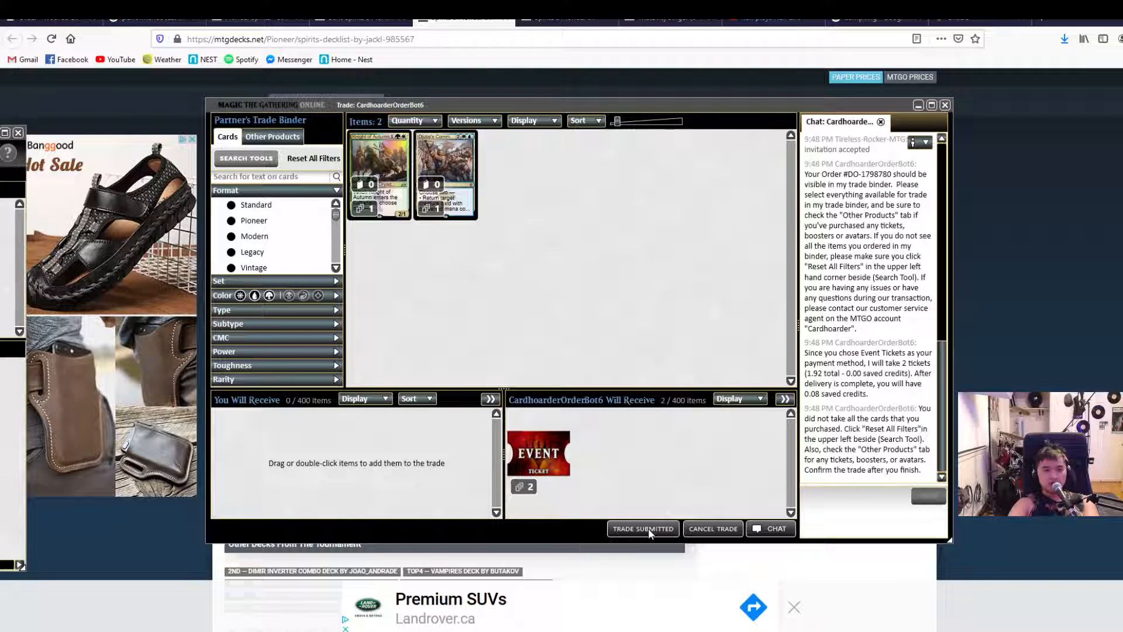
- Submit the bot trade and dismiss the Added to your Collection notice
left_click(642, 528)
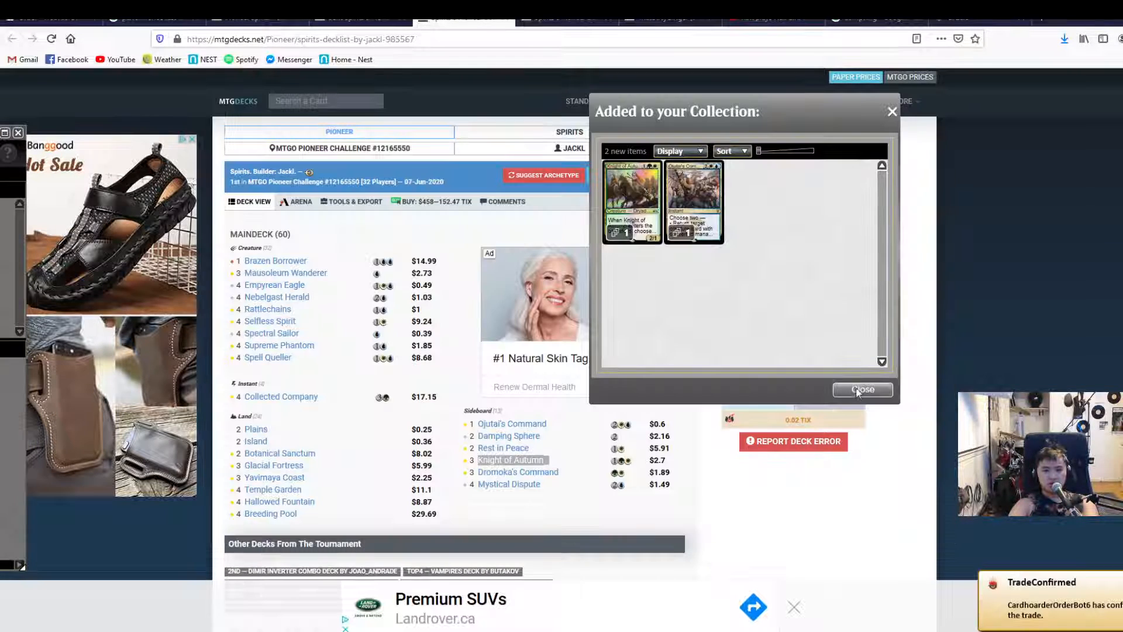
left_click(862, 389)
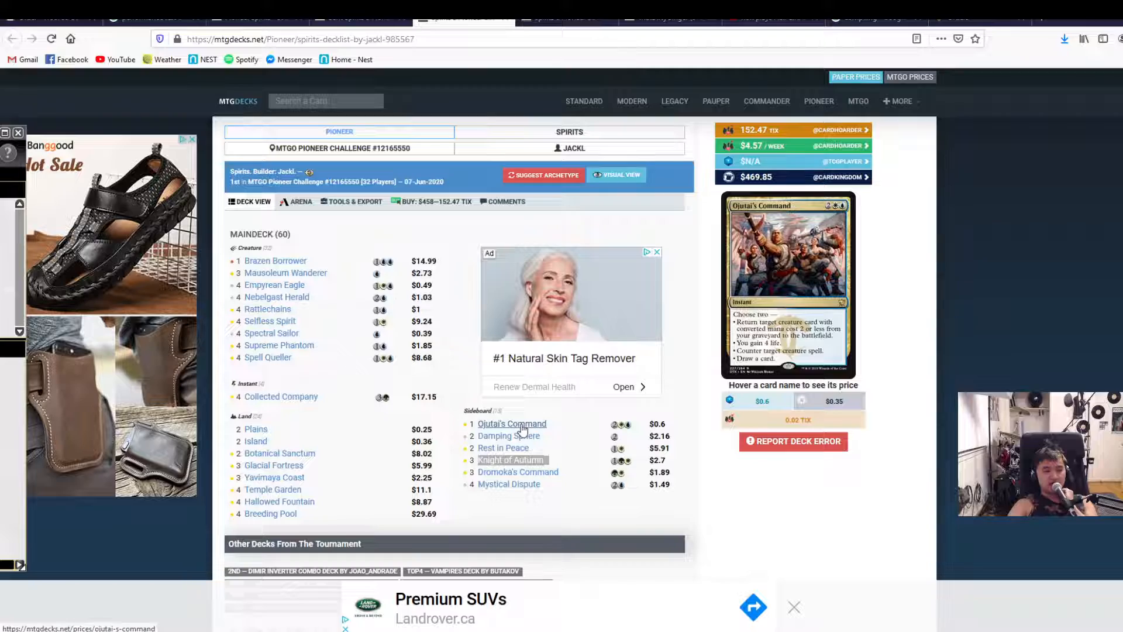
mouse_move(280, 396)
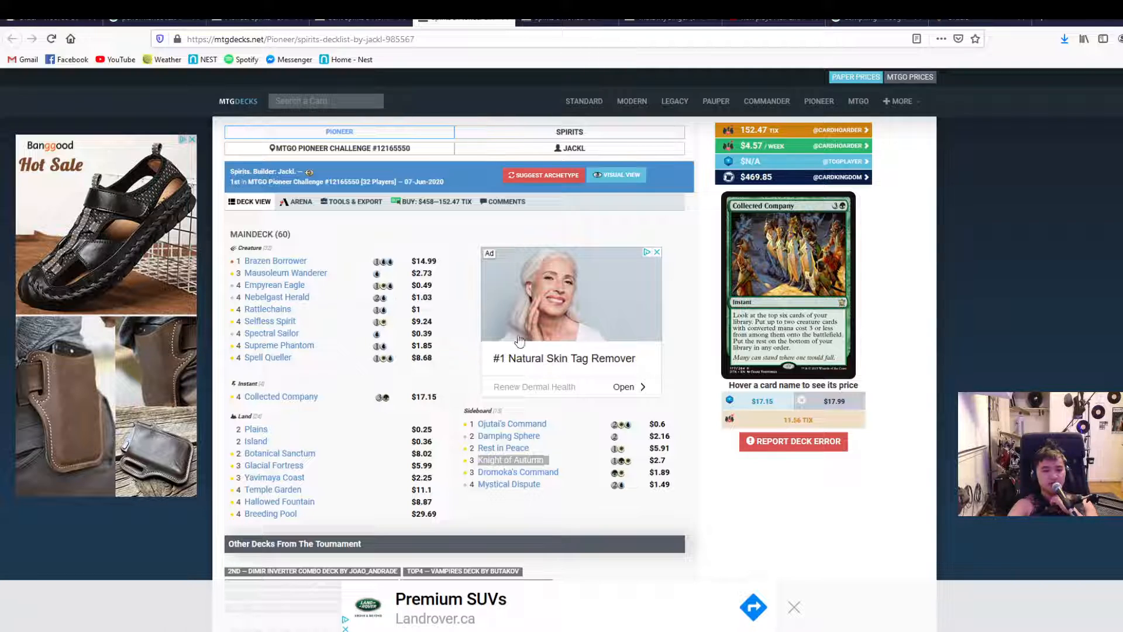
mouse_move(511, 424)
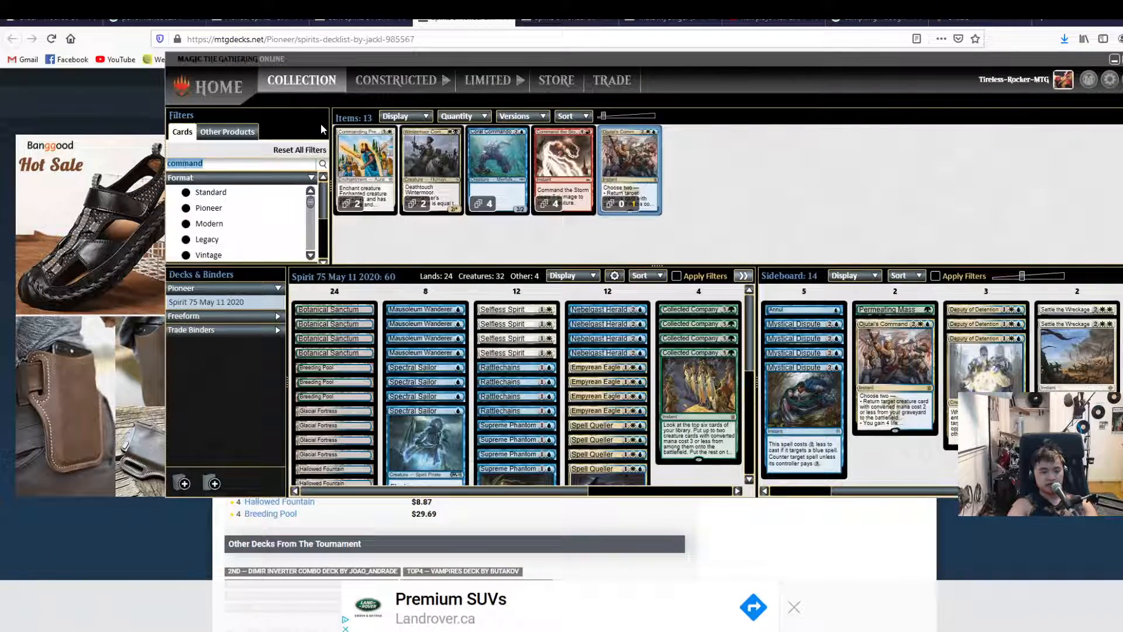
- Filter the collection for 'knight' to find Knight of Autumn for the sideboard
type("knight of")
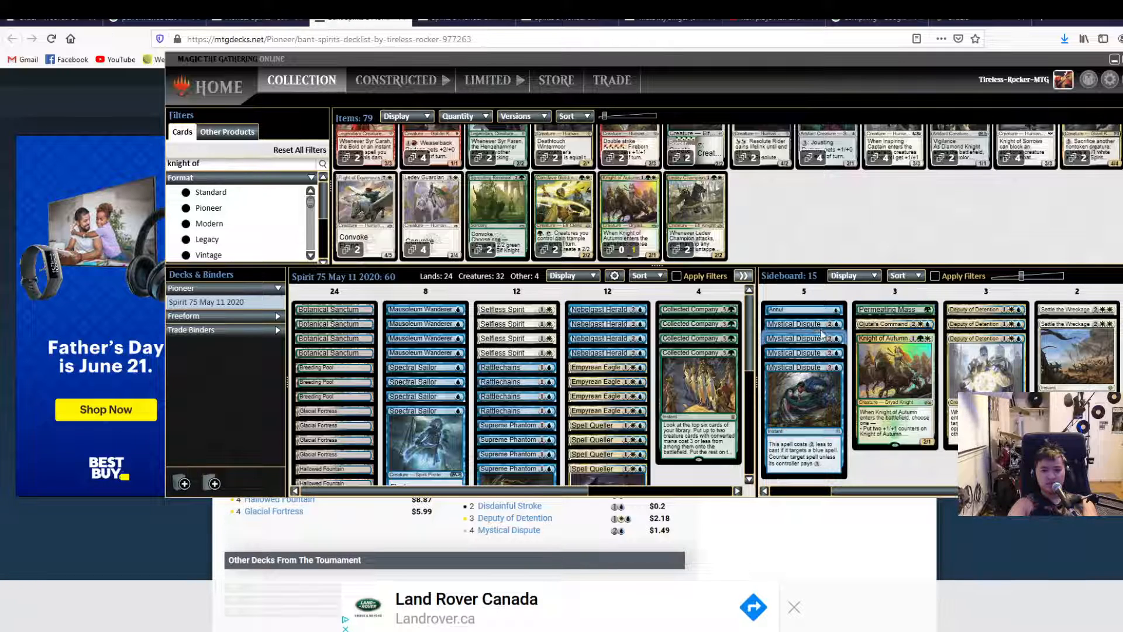
mouse_move(801, 309)
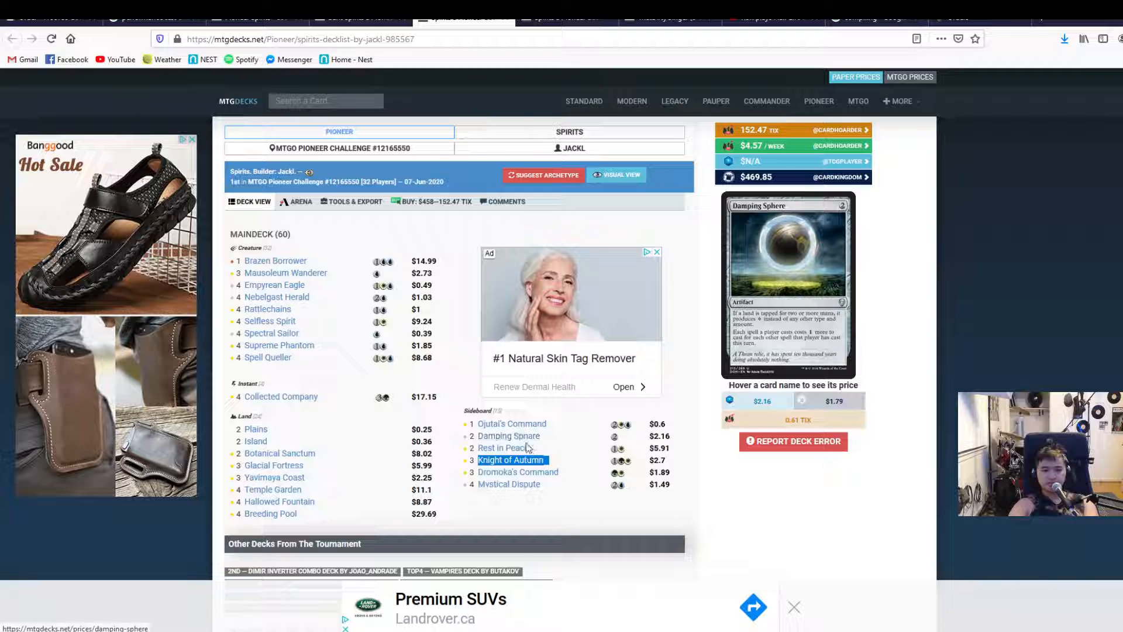
mouse_move(511, 460)
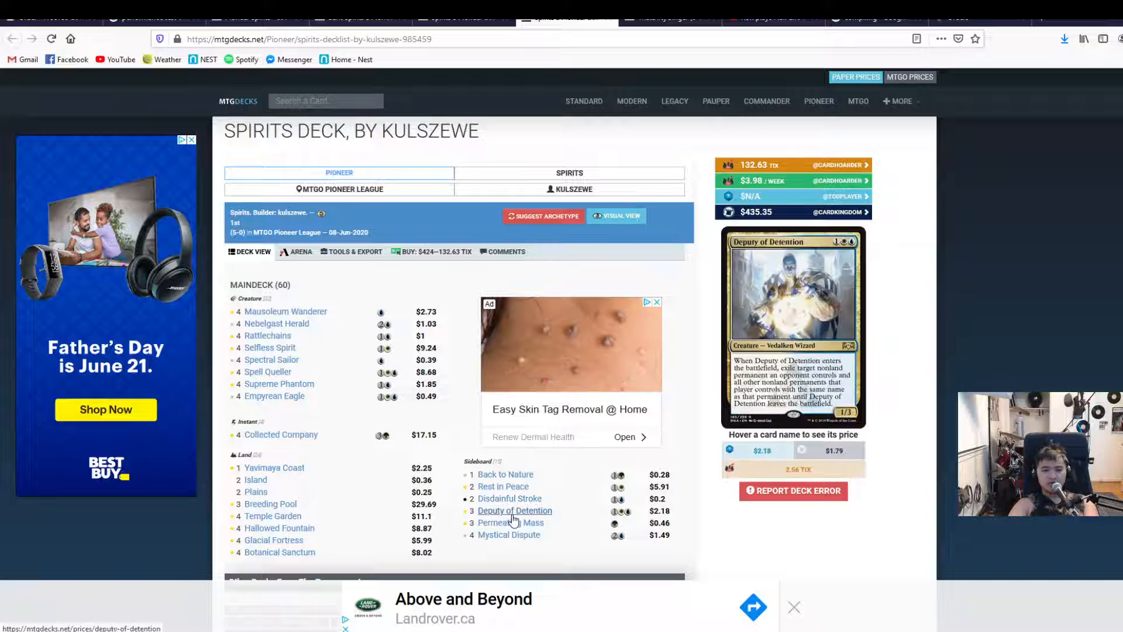
mouse_move(511, 522)
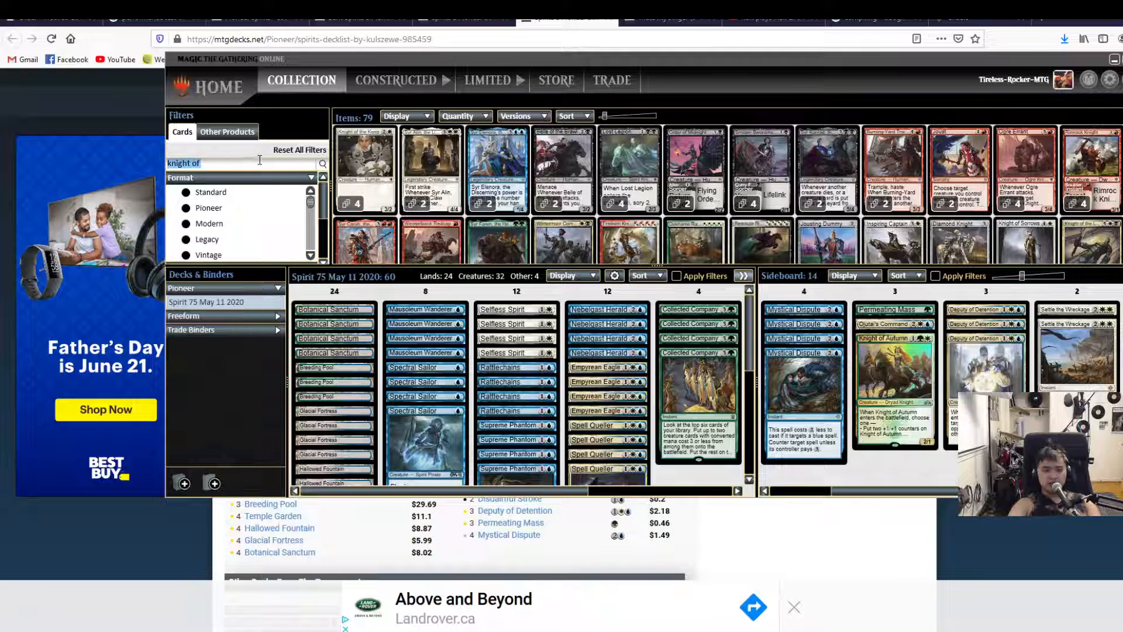
- Filter the collection for 'cleric' to add Remorseful Cleric, then open the Spirit deck's options
type("cleric")
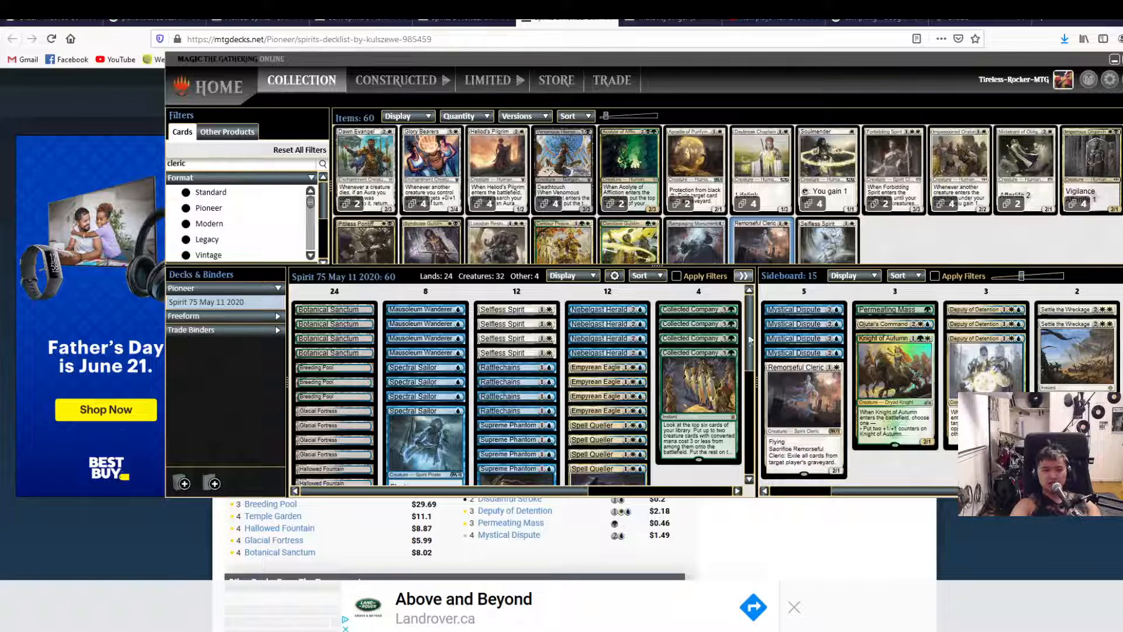
right_click(207, 301)
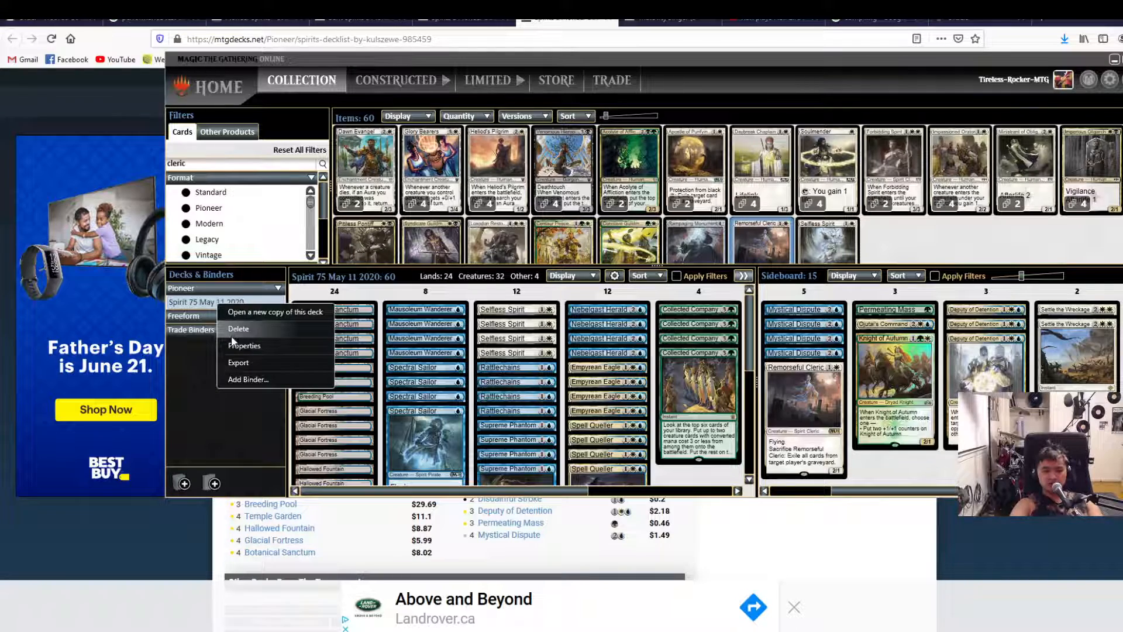